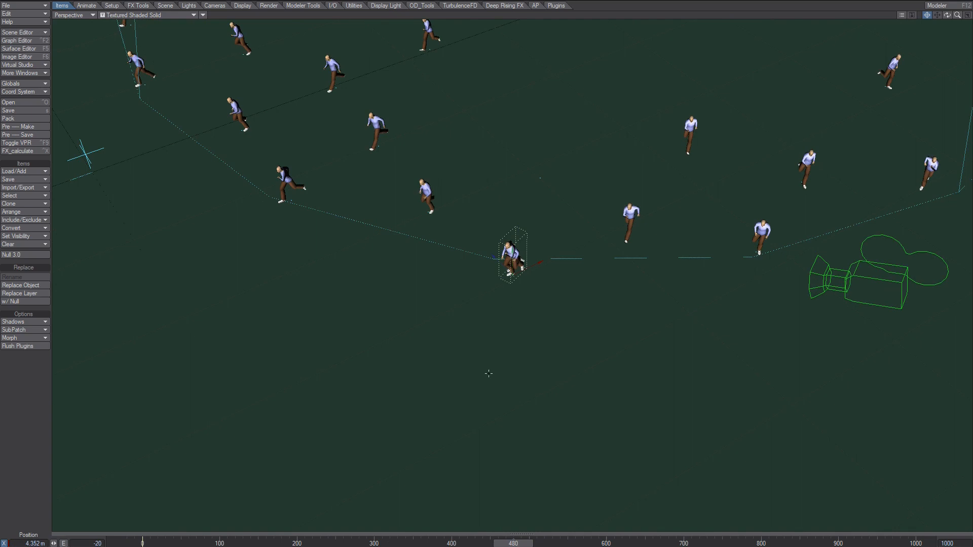
{"action": "mouse_move", "coordinate": [487, 396]}
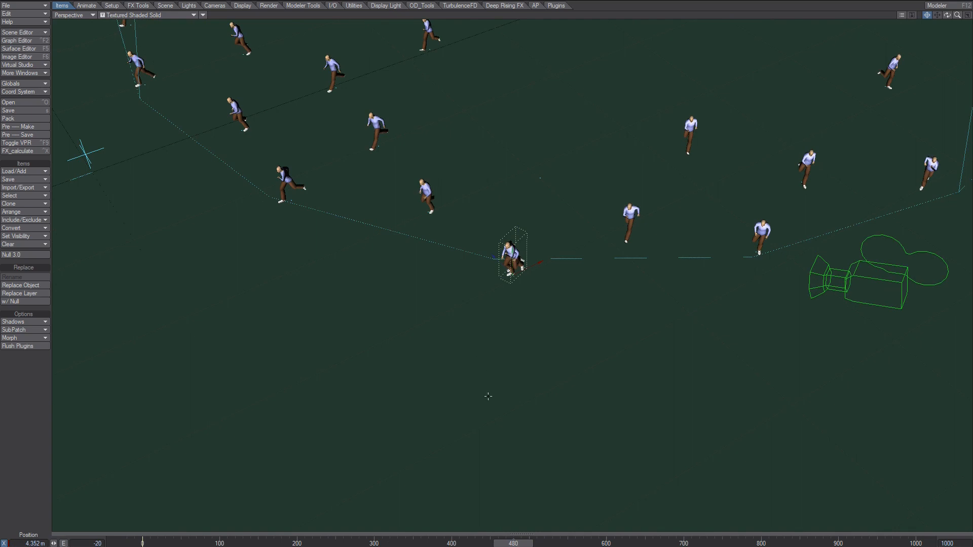
{"action": "mouse_move", "coordinate": [538, 185]}
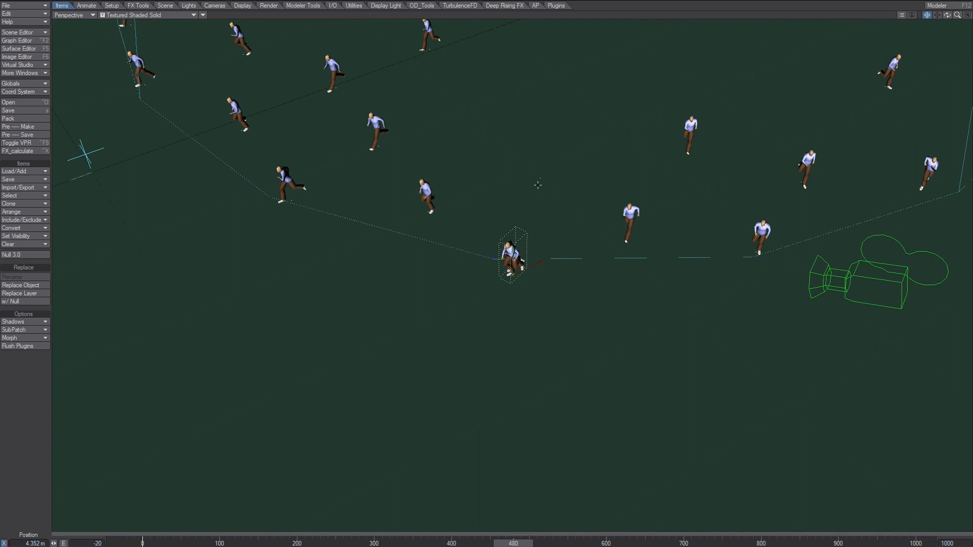
{"action": "mouse_move", "coordinate": [548, 191]}
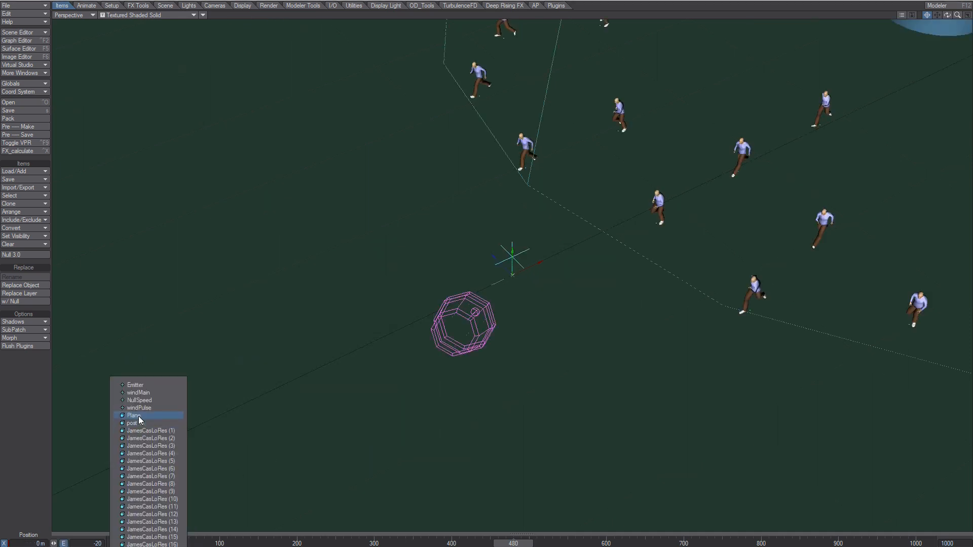
Select the Plane item in the scene item list.
{"action": "left_click", "coordinate": [139, 407]}
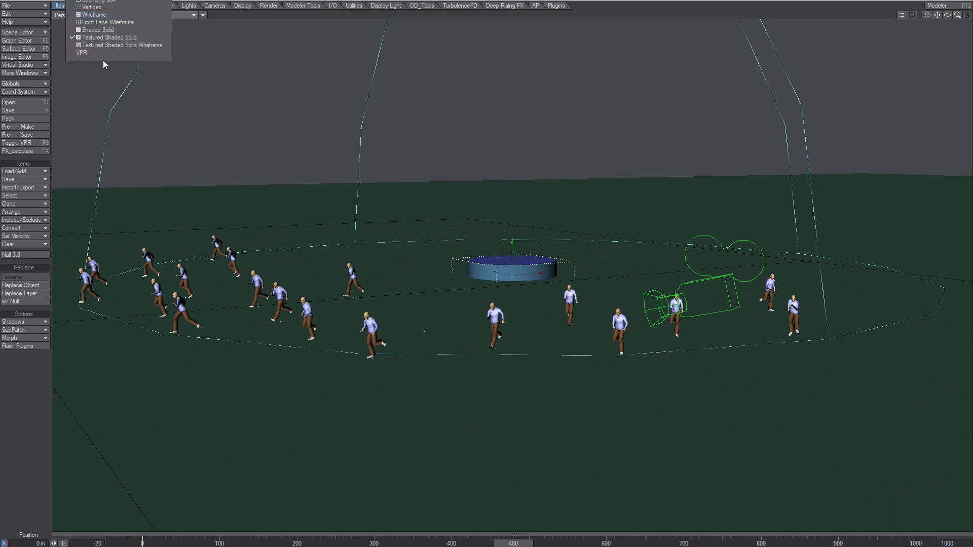
Switch the viewport to VPR so the runners cast shadows on the terrain.
{"action": "left_click", "coordinate": [81, 52]}
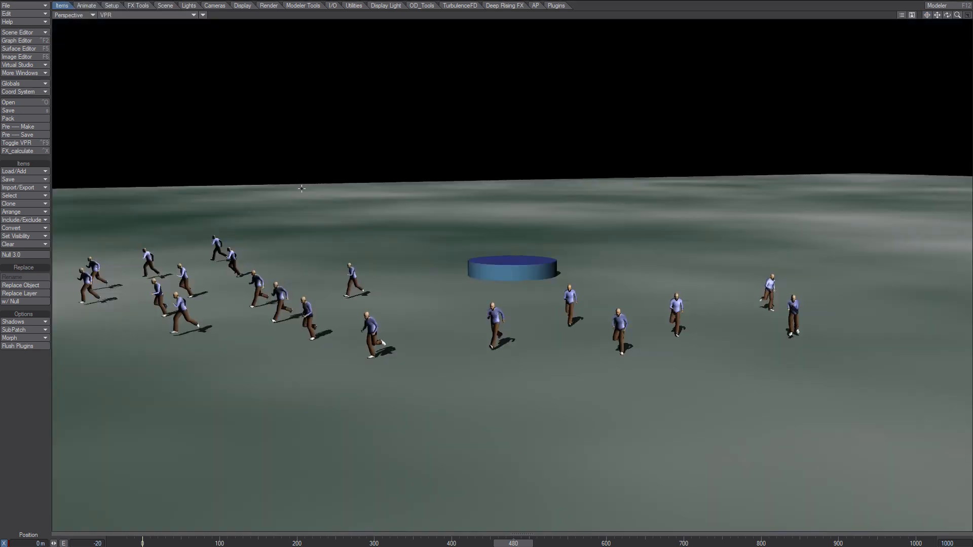
{"action": "mouse_move", "coordinate": [289, 198]}
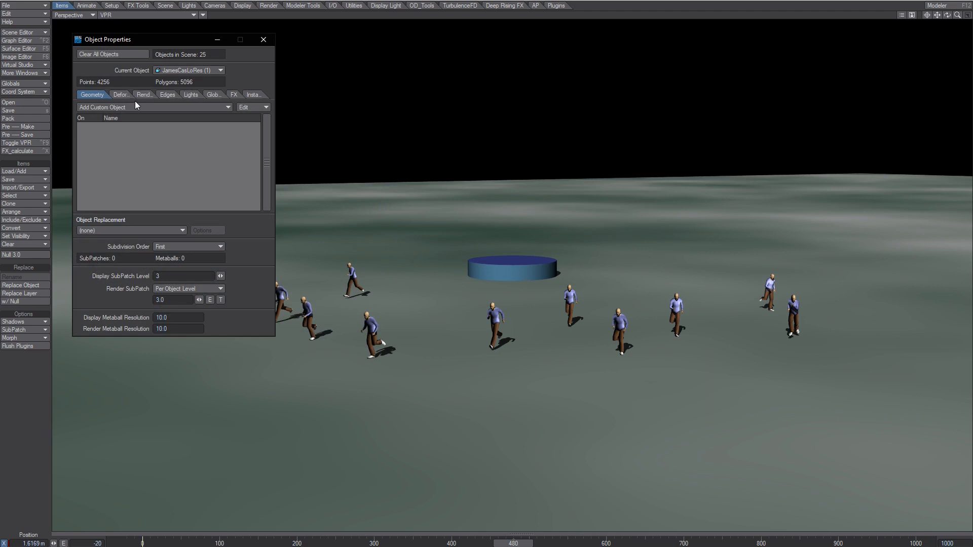
Open the clone's Deform settings and its displacement node network in the Node Editor.
{"action": "left_click", "coordinate": [120, 94]}
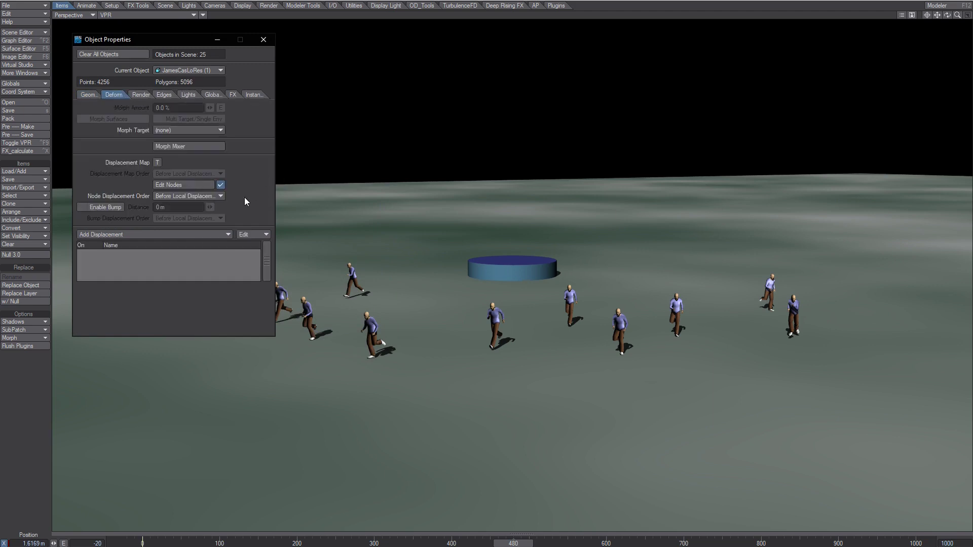
{"action": "left_click", "coordinate": [182, 184]}
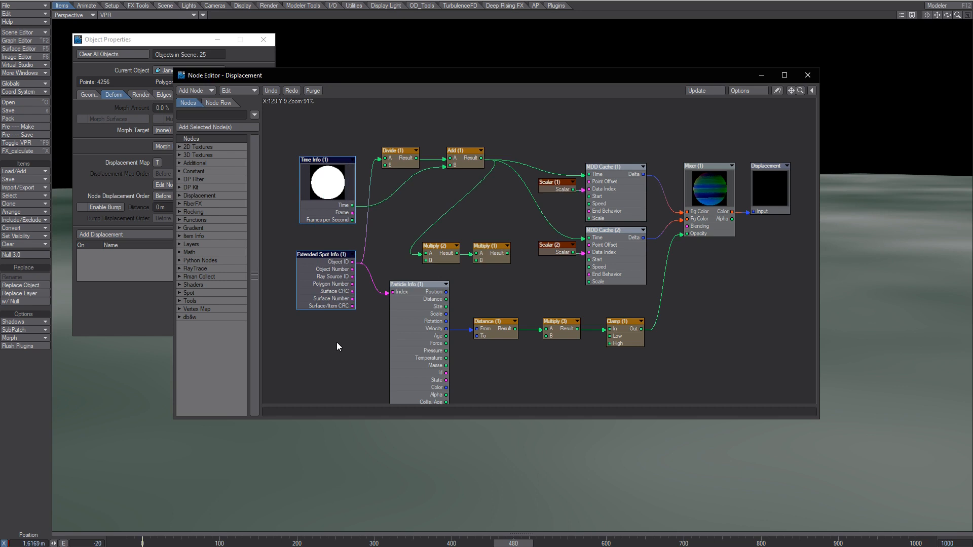
{"action": "mouse_move", "coordinate": [343, 346]}
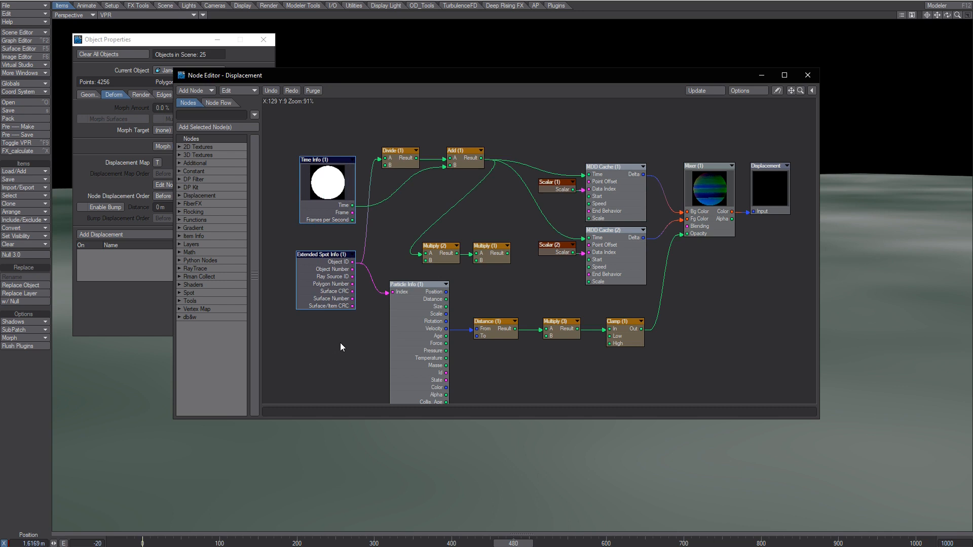
{"action": "mouse_move", "coordinate": [325, 364]}
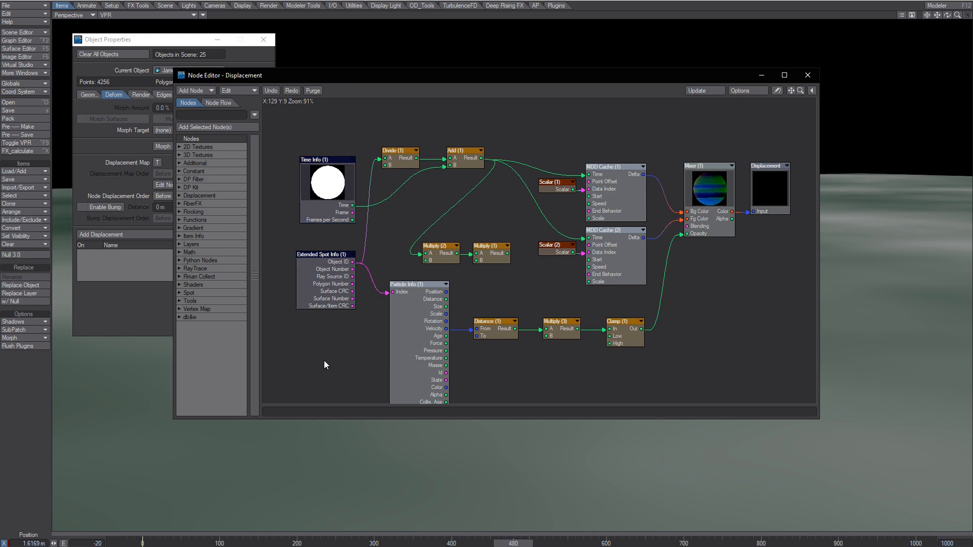
{"action": "mouse_move", "coordinate": [184, 327]}
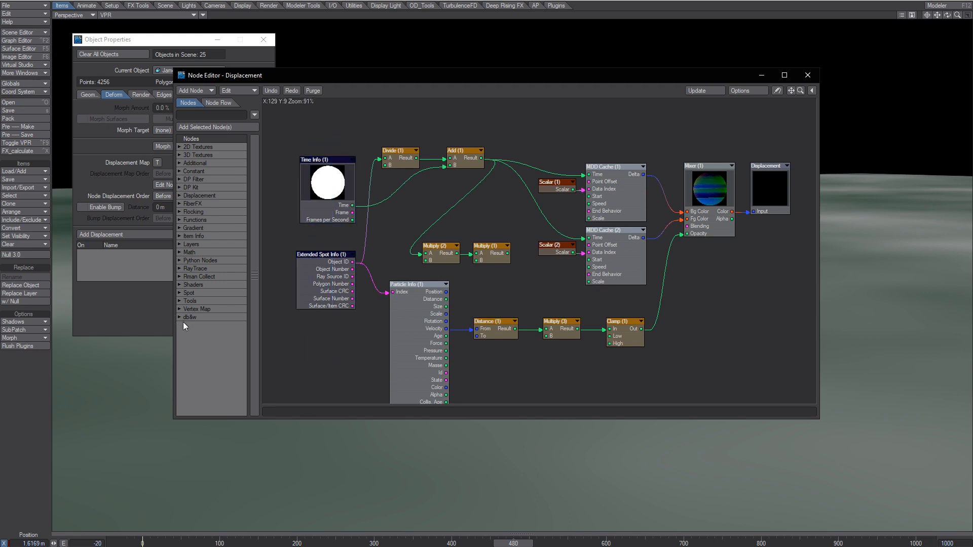
Browse the db&w Tools, Spot and Additional node categories, then collapse them.
{"action": "left_click", "coordinate": [189, 317]}
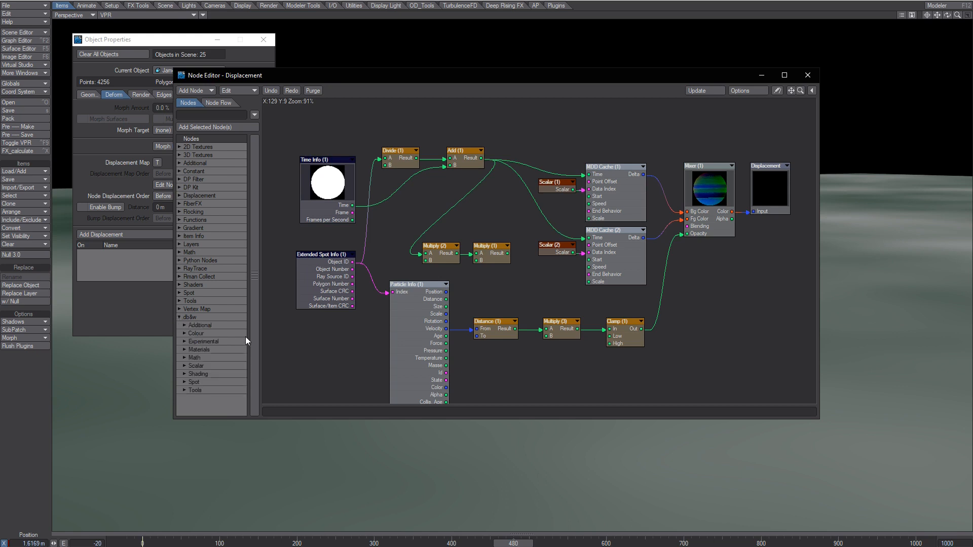
{"action": "left_click", "coordinate": [193, 390]}
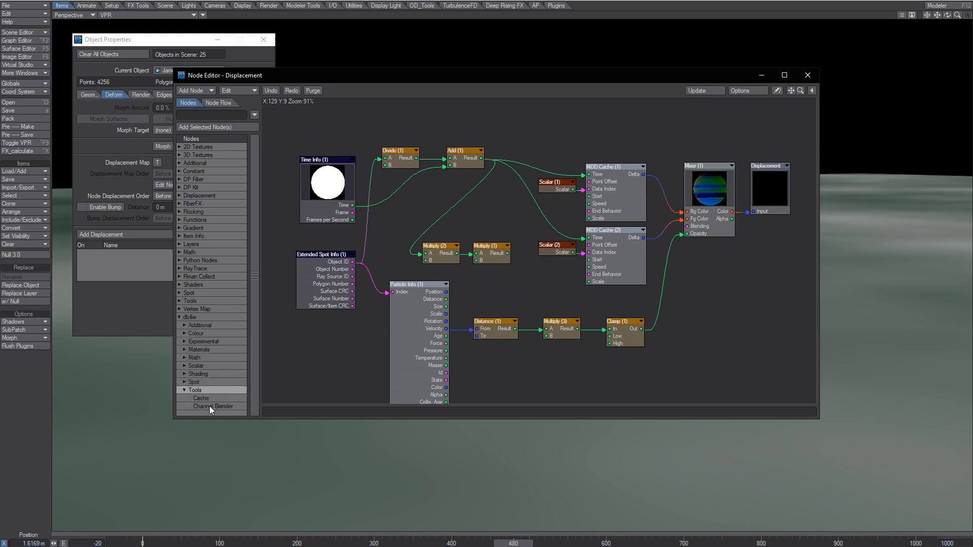
{"action": "left_click", "coordinate": [194, 382]}
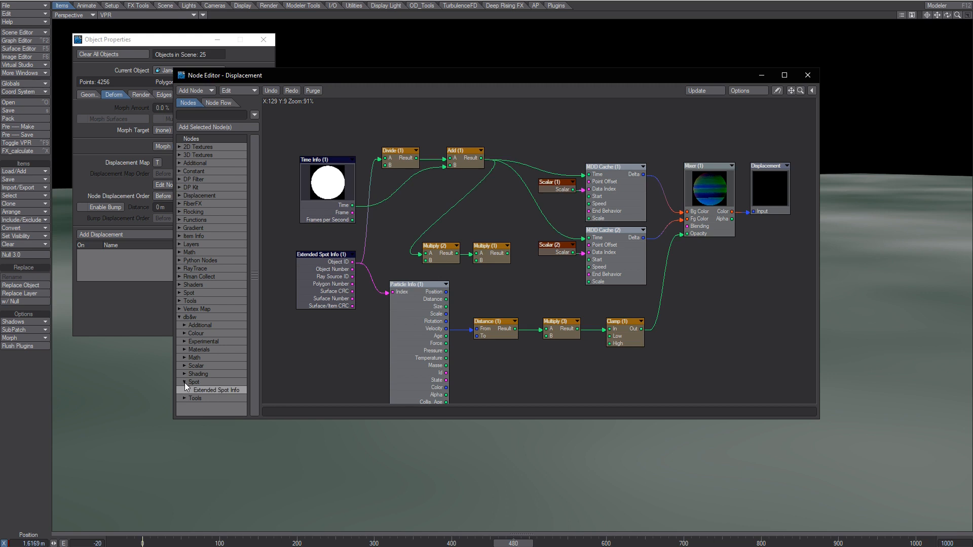
{"action": "left_click", "coordinate": [200, 325]}
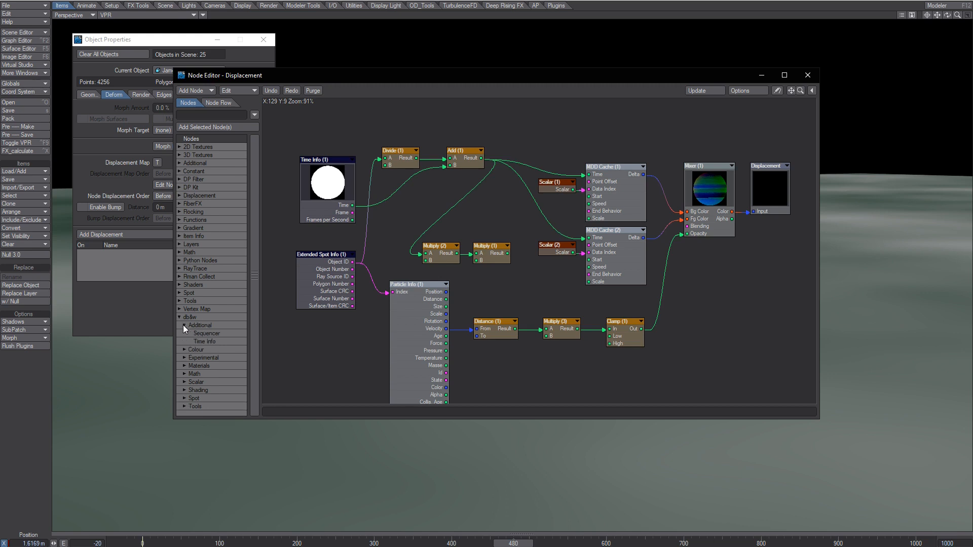
{"action": "left_click", "coordinate": [180, 318]}
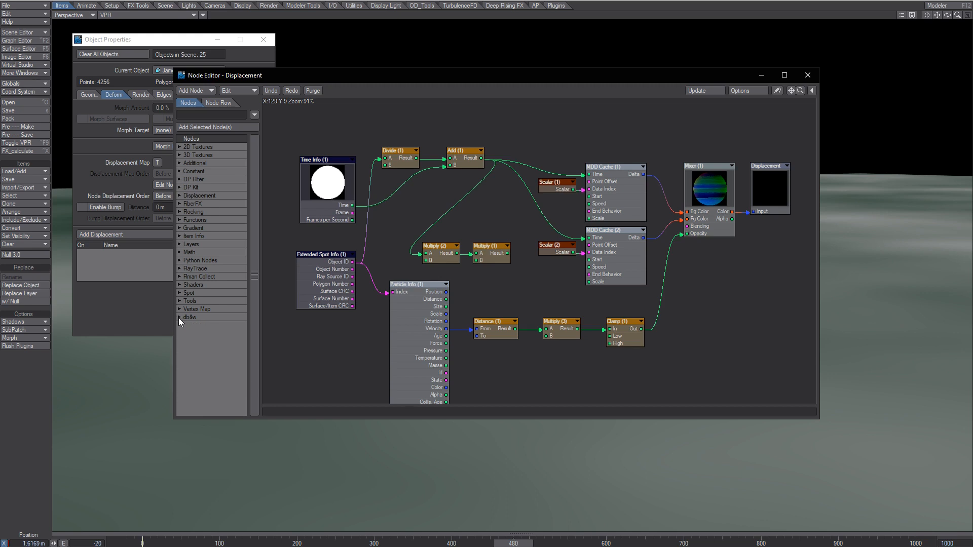
{"action": "mouse_move", "coordinate": [356, 368]}
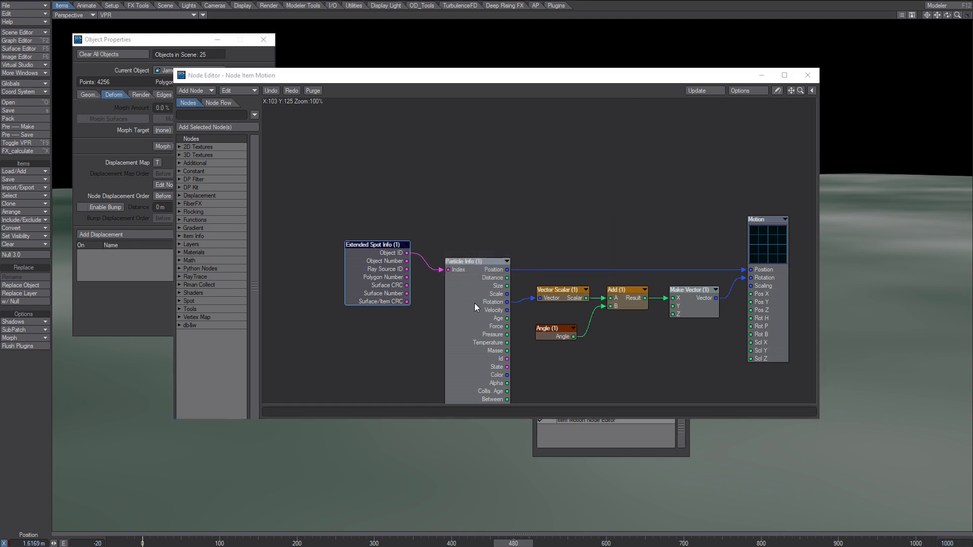
Check the motion Particle Info node uses Emitter with object-clone indexing, then close it.
{"action": "double_click", "coordinate": [468, 262]}
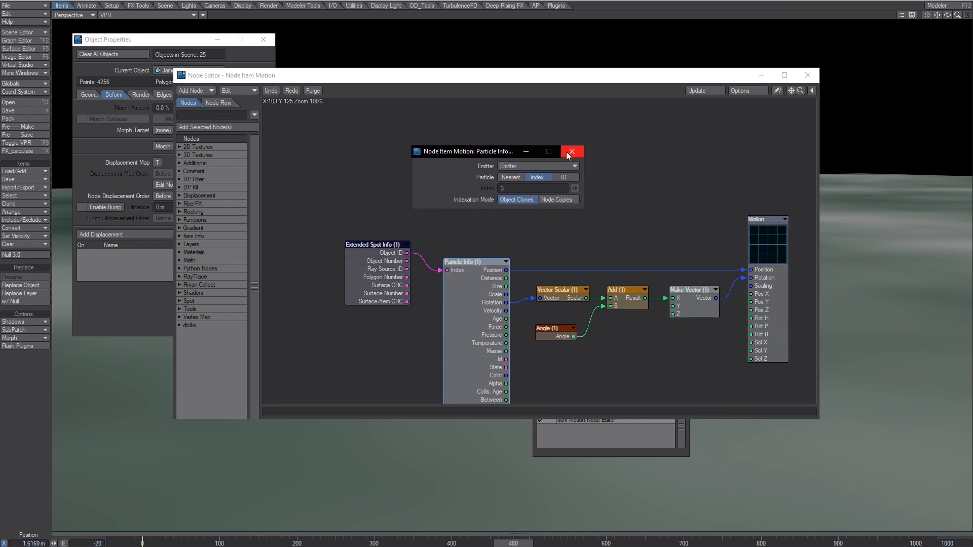
{"action": "left_click", "coordinate": [571, 152]}
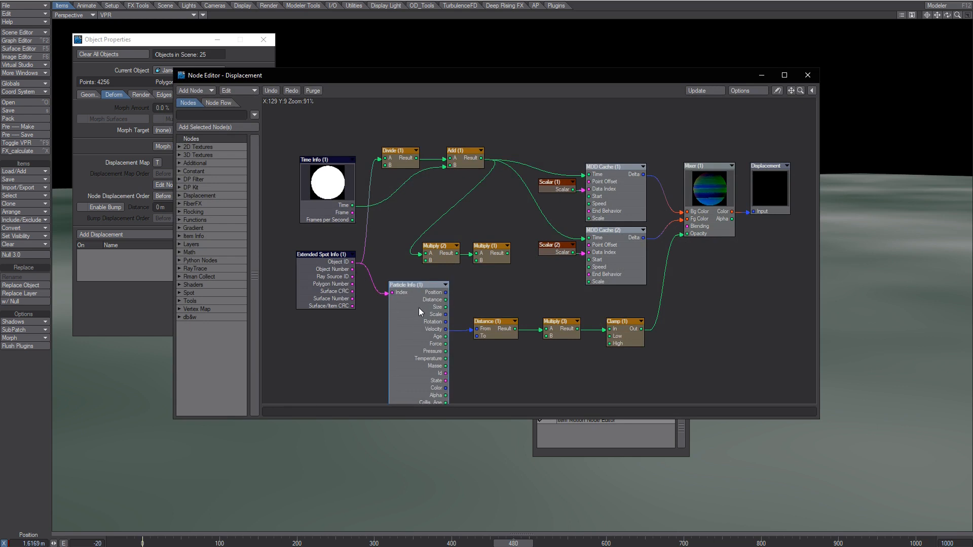
{"action": "mouse_move", "coordinate": [752, 274]}
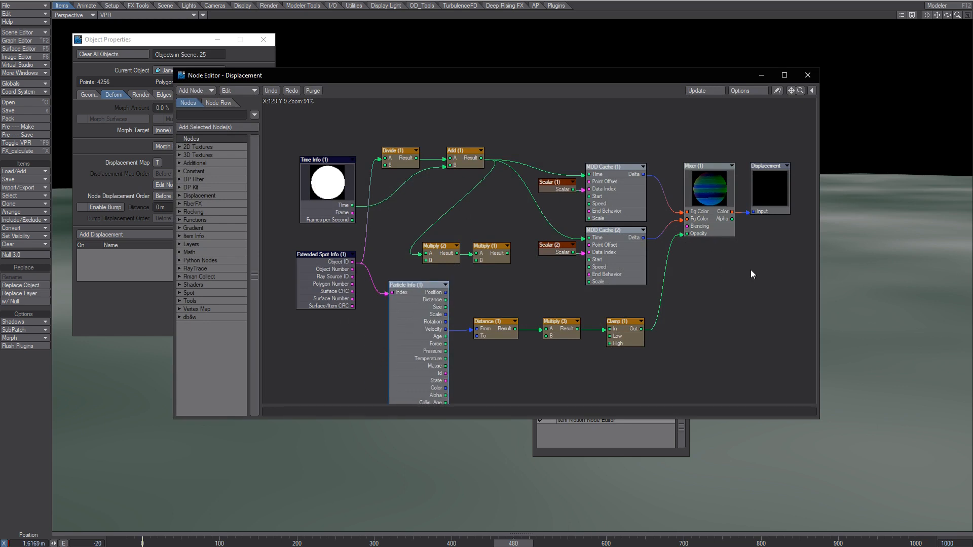
{"action": "mouse_move", "coordinate": [383, 259]}
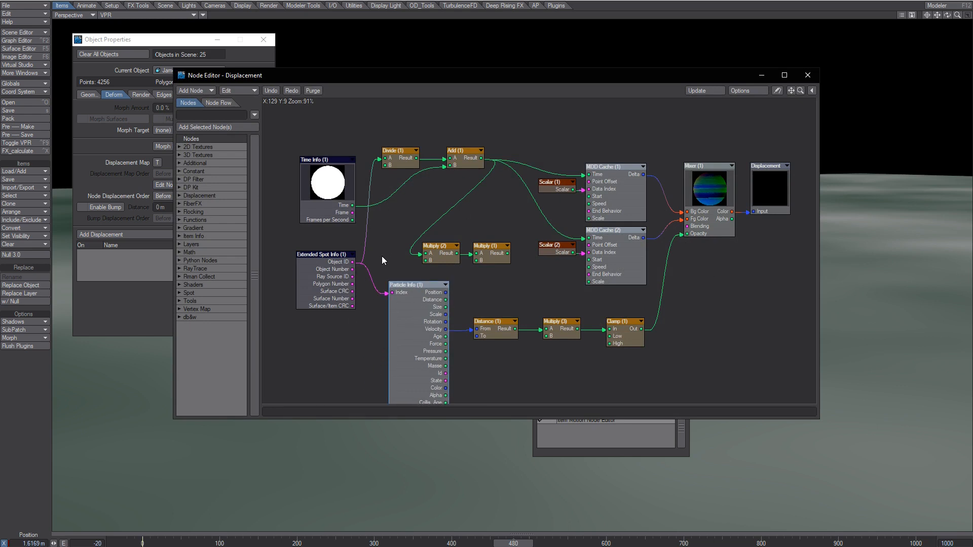
{"action": "mouse_move", "coordinate": [769, 130]}
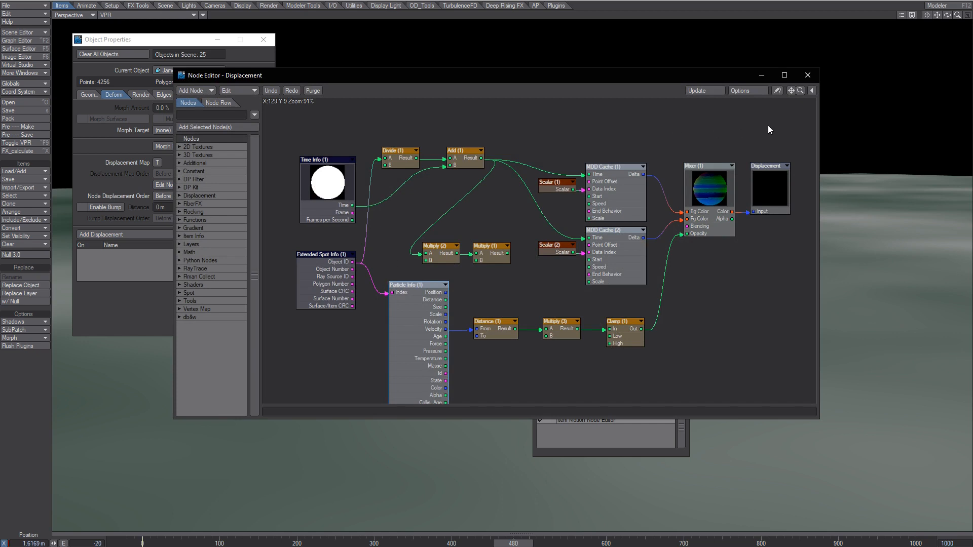
{"action": "mouse_move", "coordinate": [619, 206]}
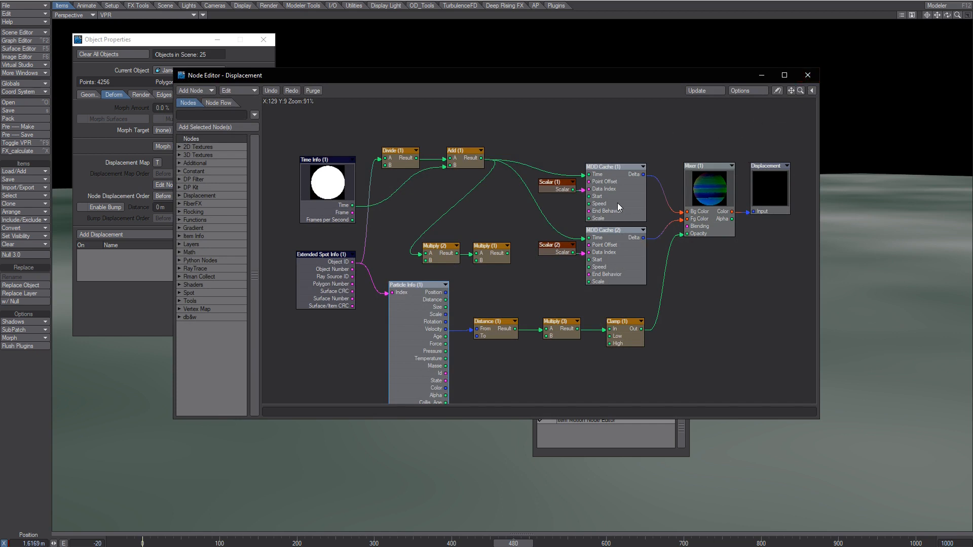
Inspect MDD Cache (1): running cache, Repeat end behaviour, scale 1.0, then close it.
{"action": "double_click", "coordinate": [605, 166]}
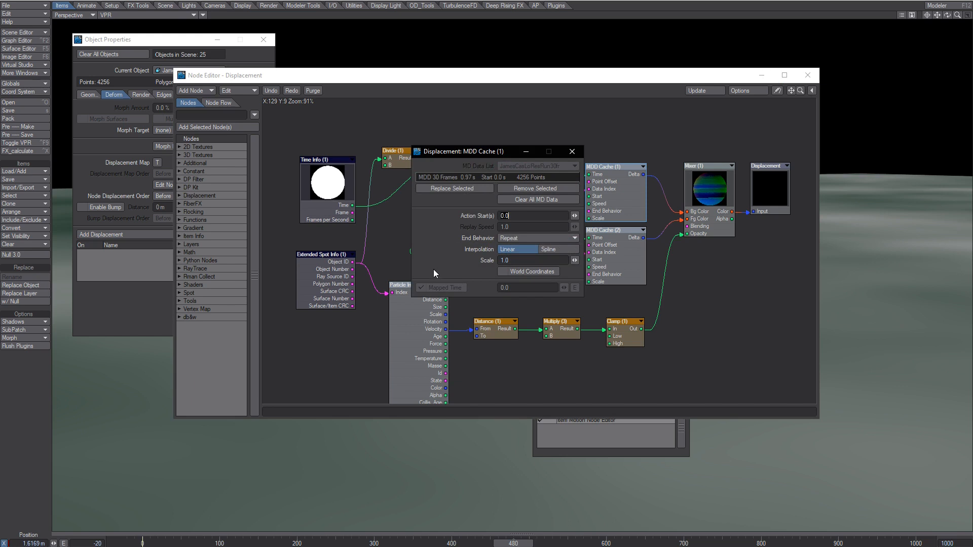
{"action": "left_click", "coordinate": [572, 151]}
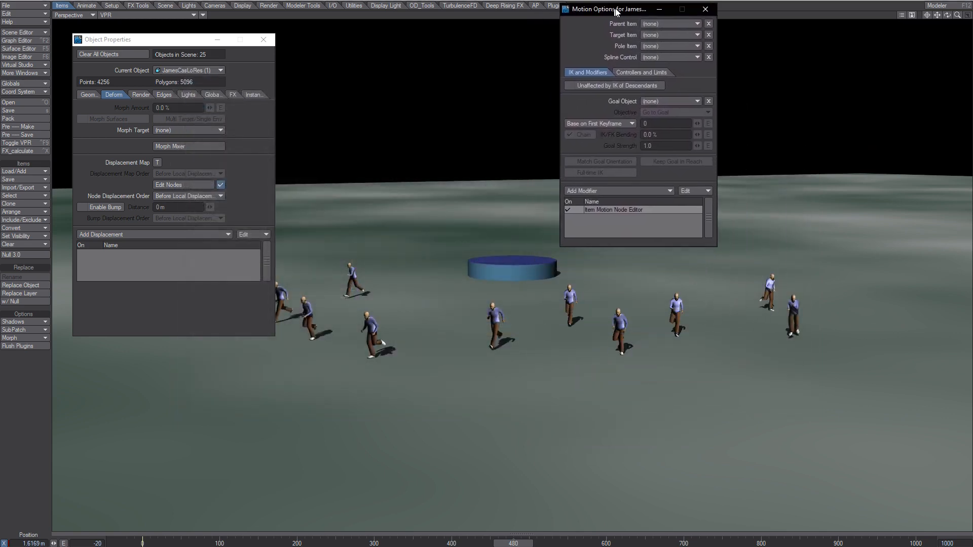
{"action": "left_click_drag", "start_coordinate": [608, 9], "coordinate": [635, 11]}
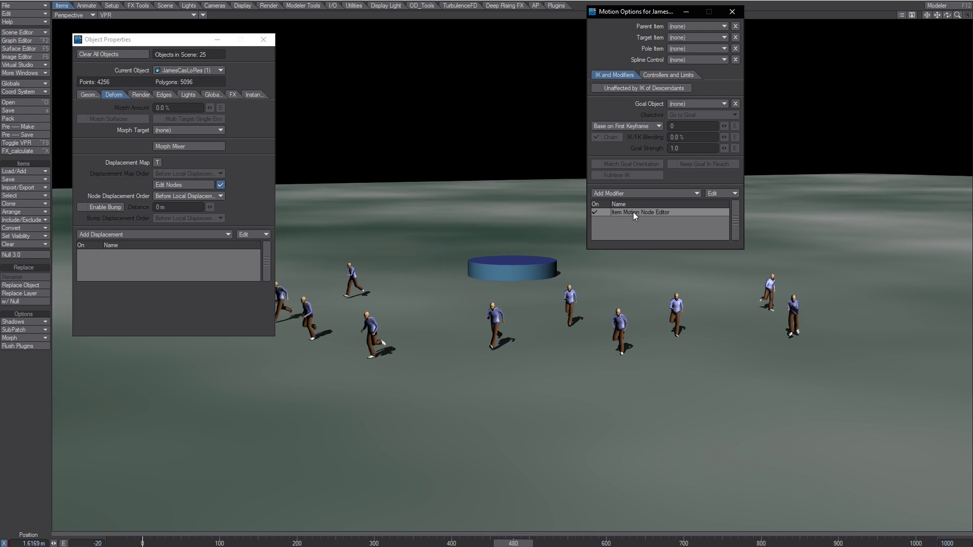
{"action": "mouse_move", "coordinate": [628, 210]}
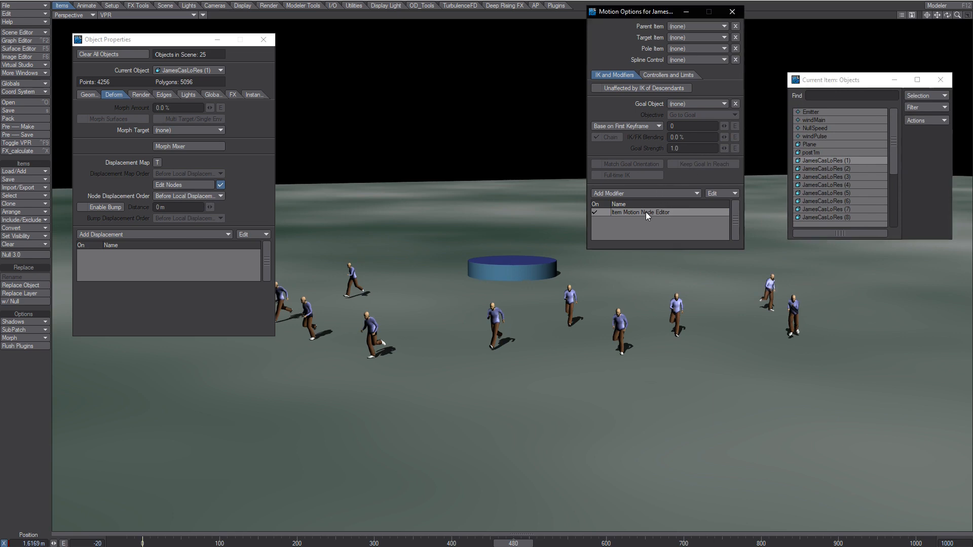
{"action": "mouse_move", "coordinate": [641, 213]}
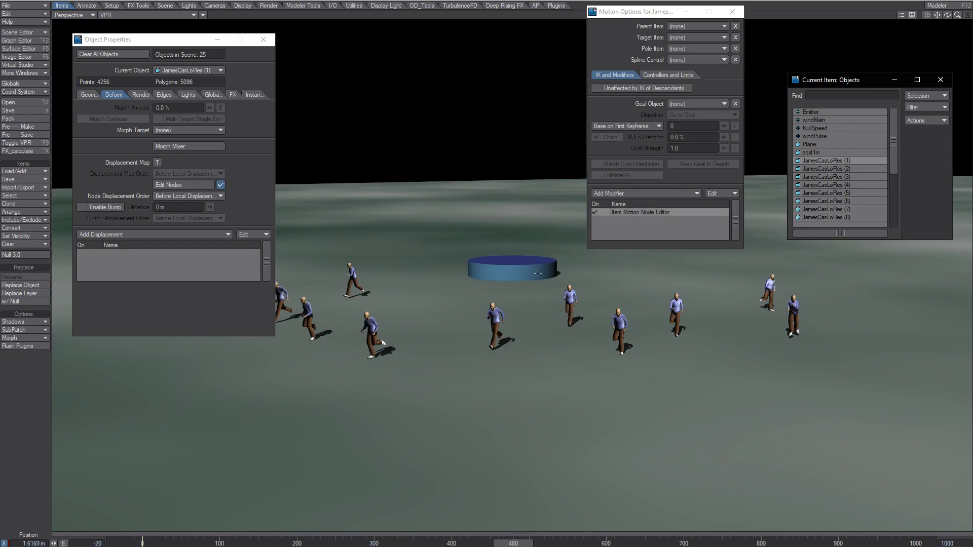
{"action": "mouse_move", "coordinate": [510, 245]}
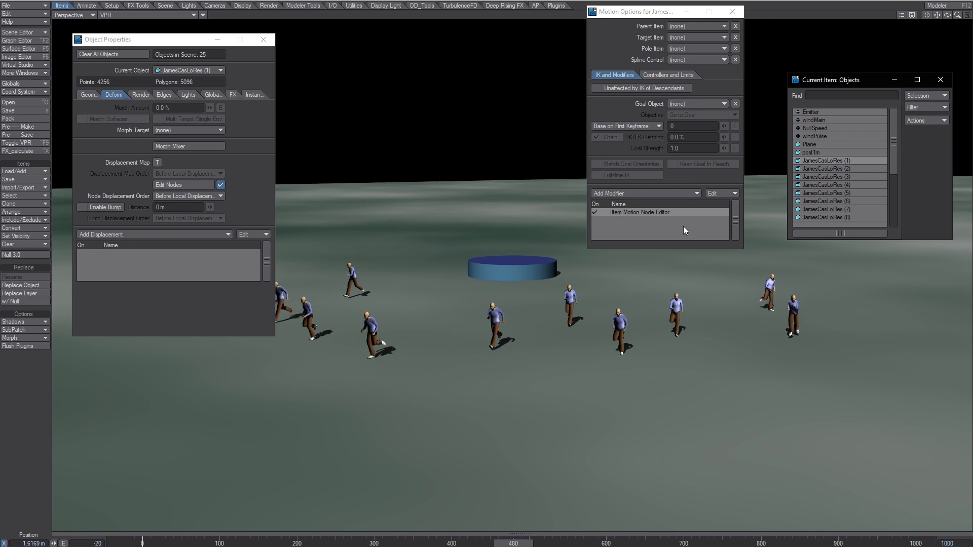
{"action": "left_click", "coordinate": [8, 203]}
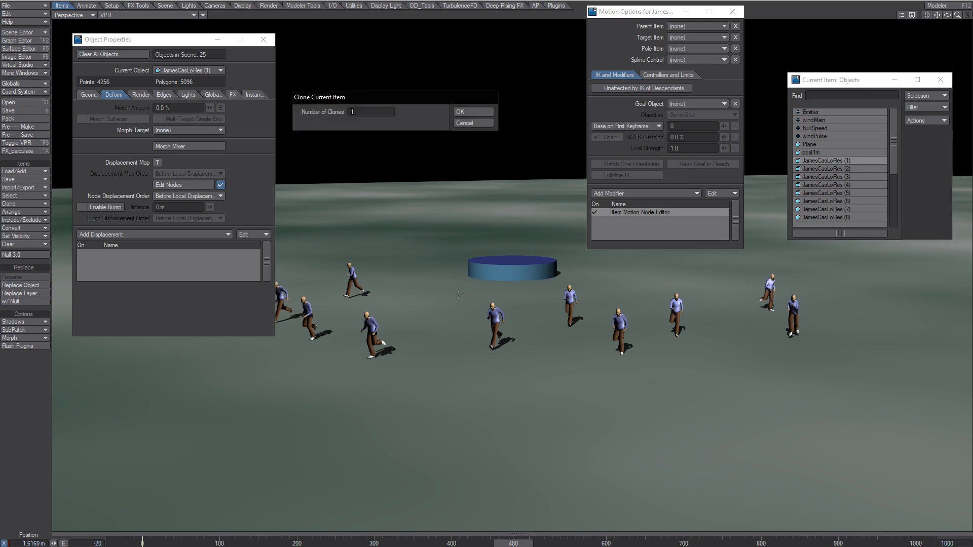
{"action": "type", "text": "19"}
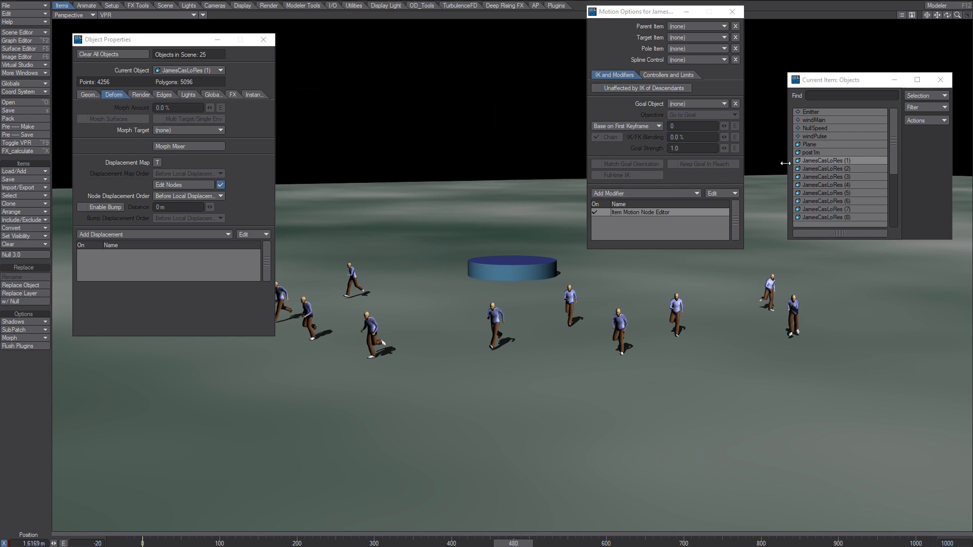
{"action": "scroll", "scroll_direction": "down", "scroll_amount": 3}
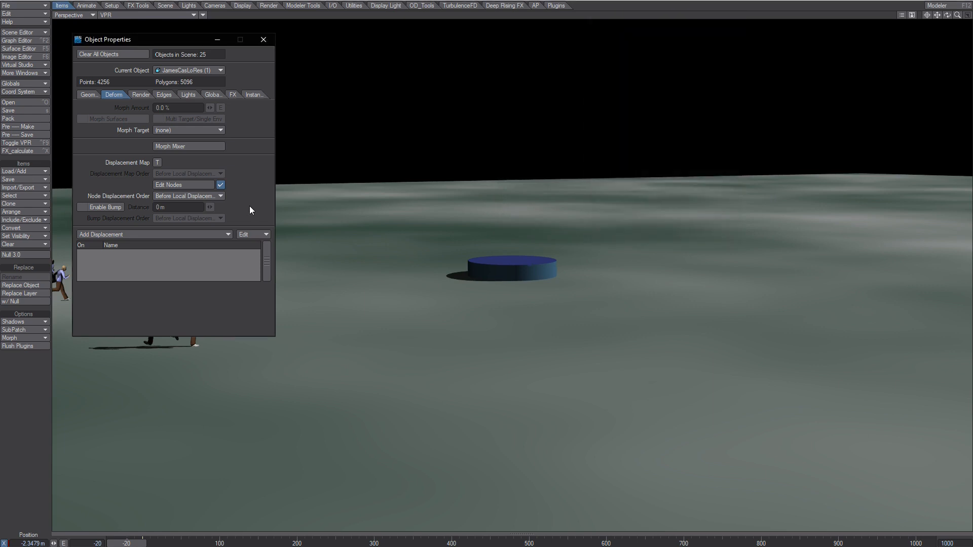
{"action": "mouse_move", "coordinate": [242, 167]}
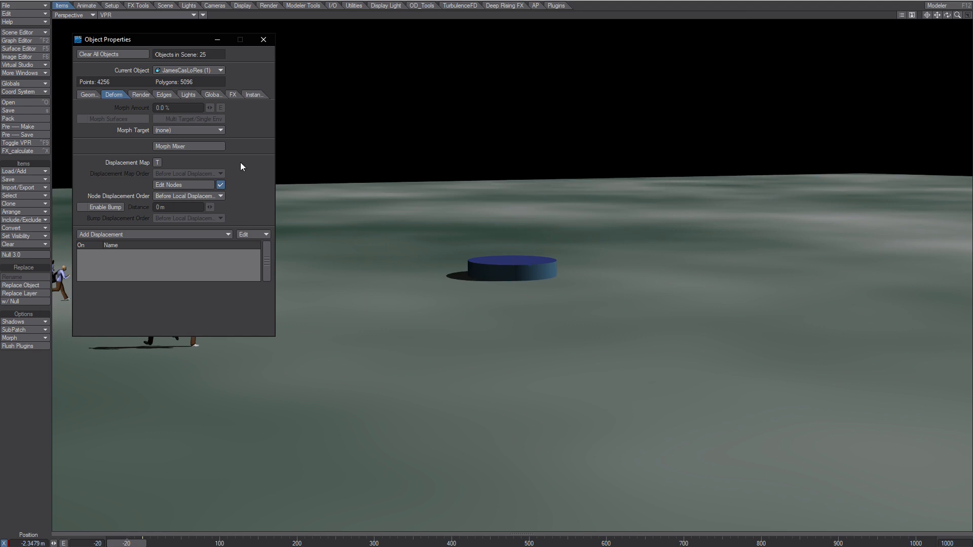
Open Render Globals, where global illumination shows radiosity switched off.
{"action": "left_click", "coordinate": [264, 39]}
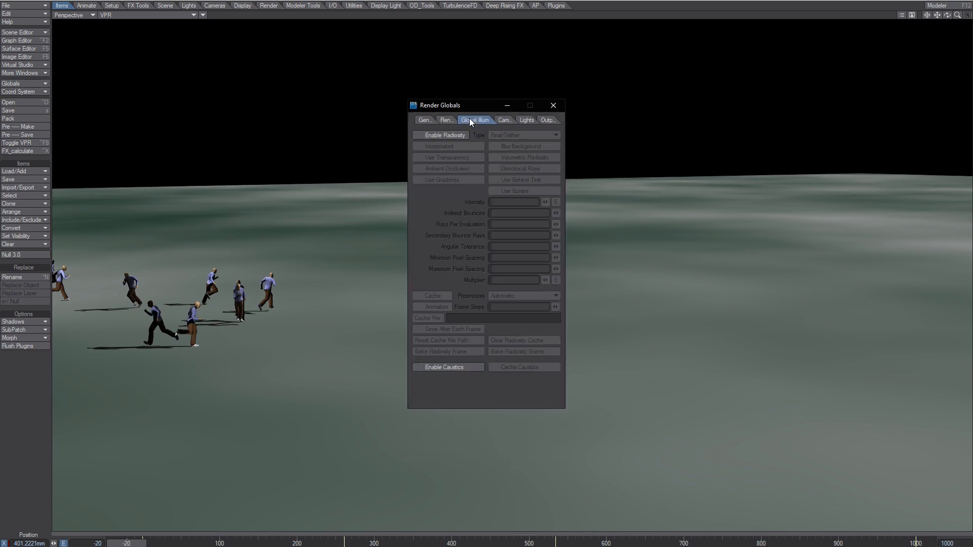
Turn on Final Gather radiosity with interpolation, blurred background and 300% intensity.
{"action": "left_click", "coordinate": [440, 135]}
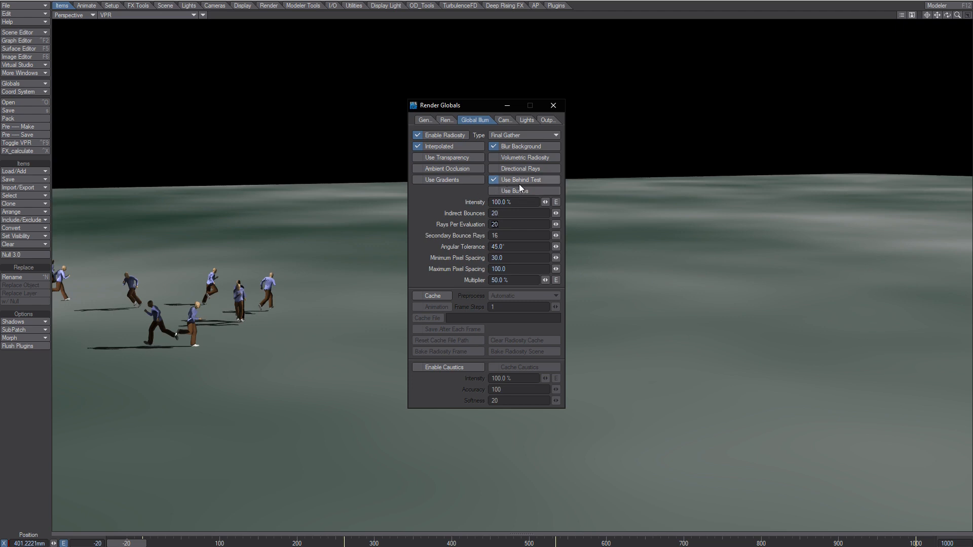
{"action": "type", "text": "500"}
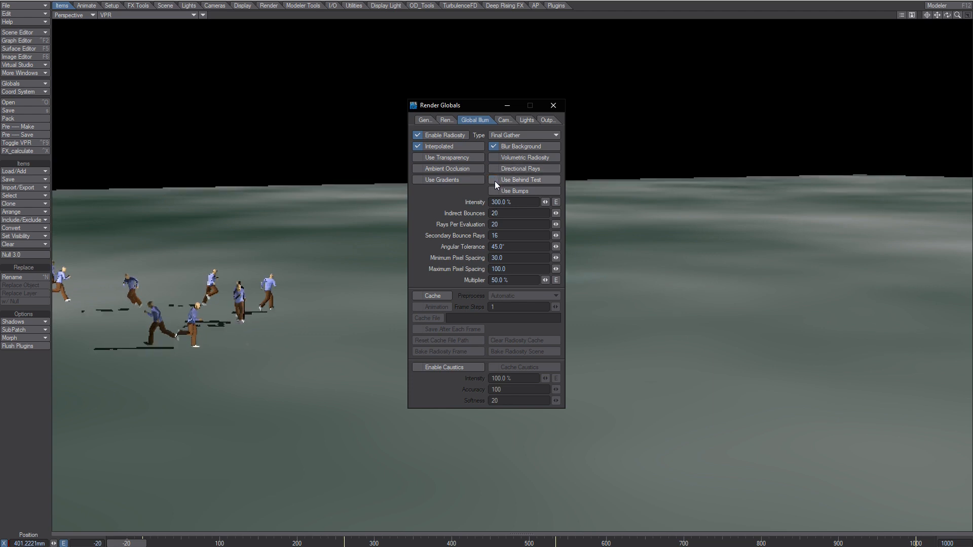
{"action": "left_click", "coordinate": [554, 104]}
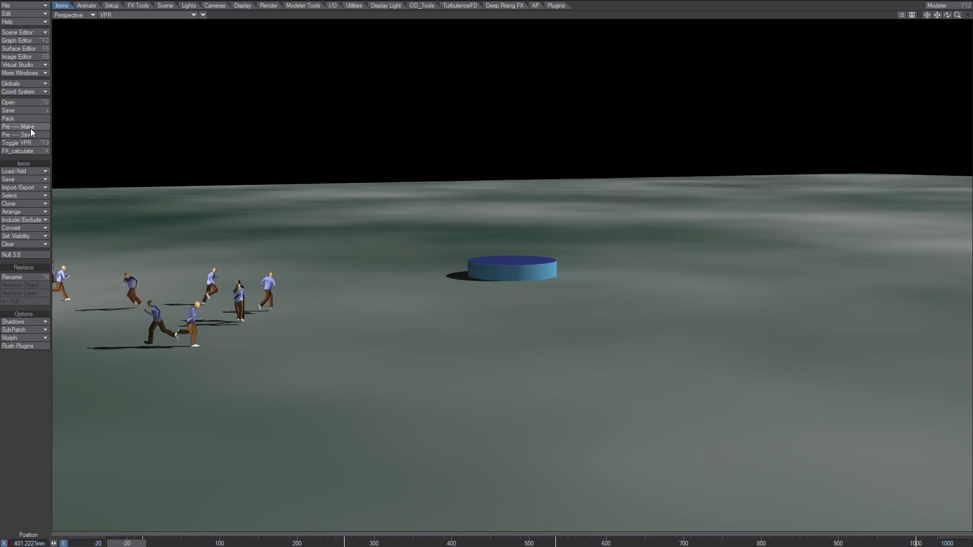
Build an animation preview of frames -20 to 1000 with frame step 2.
{"action": "left_click", "coordinate": [17, 126]}
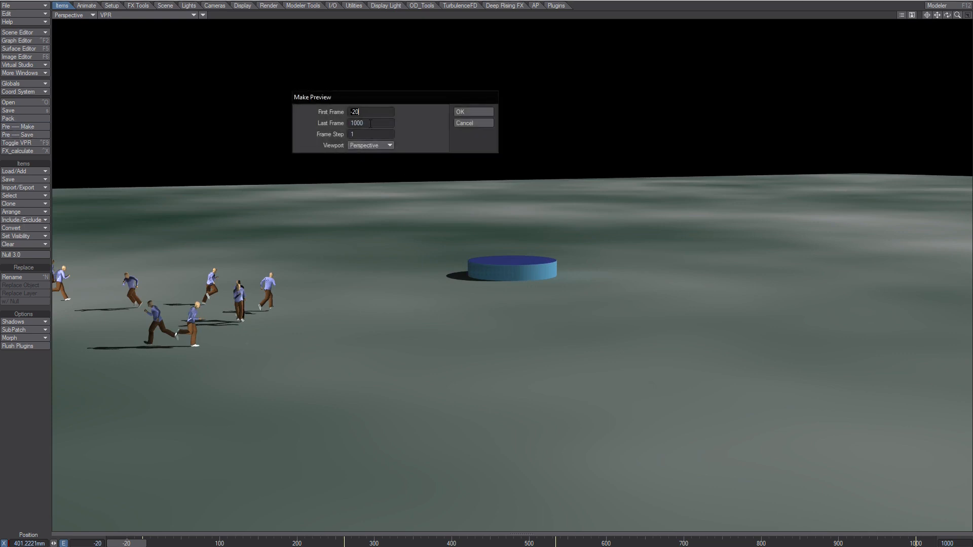
{"action": "type", "text": "2"}
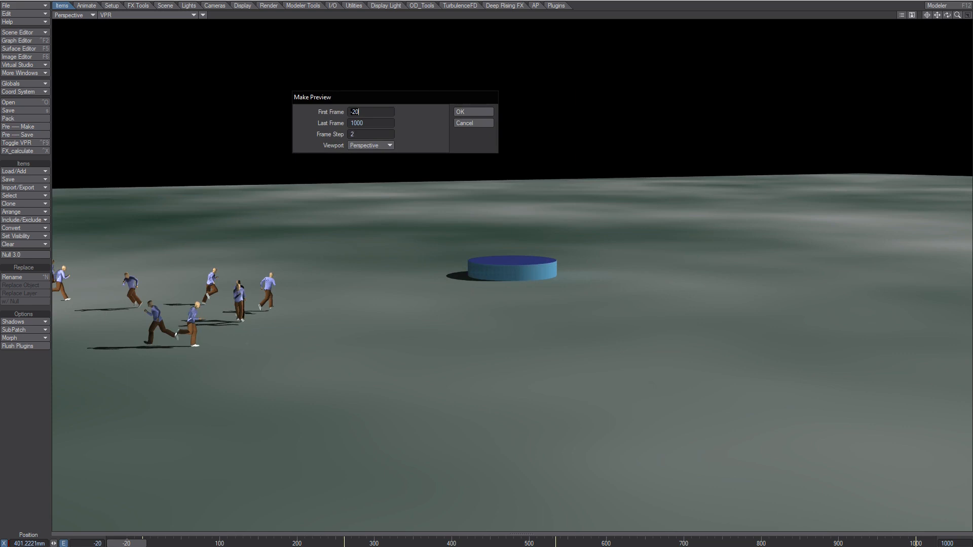
{"action": "left_click", "coordinate": [473, 111]}
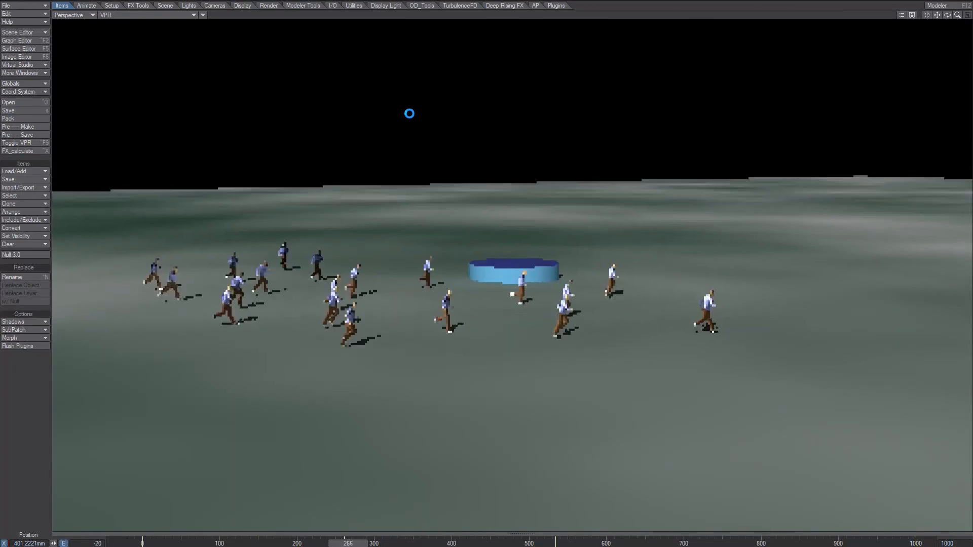
{"action": "left_click", "coordinate": [395, 544]}
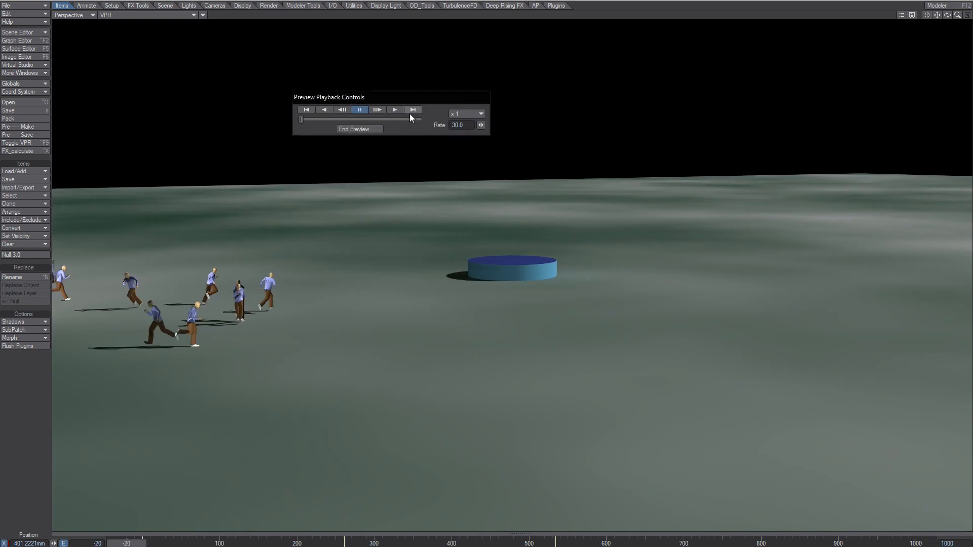
Move the playback panel to the top-left and play the crowd preview repeatedly.
{"action": "left_click_drag", "start_coordinate": [410, 96], "coordinate": [336, 82]}
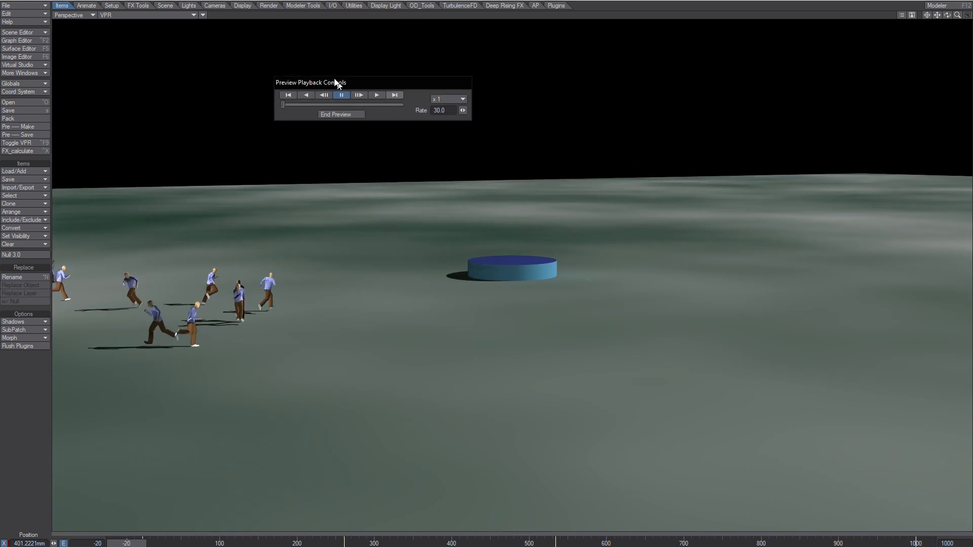
{"action": "left_click_drag", "start_coordinate": [335, 82], "coordinate": [217, 61]}
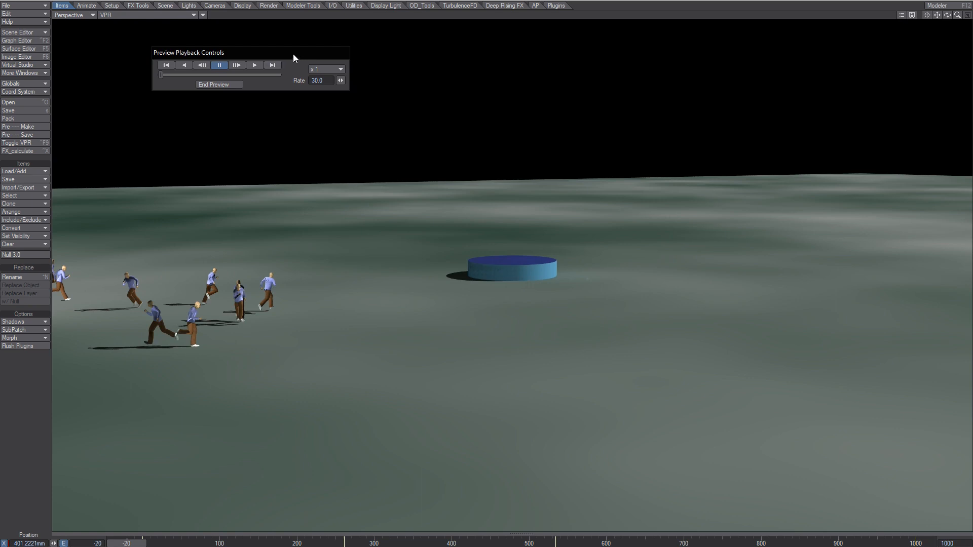
{"action": "mouse_move", "coordinate": [297, 64]}
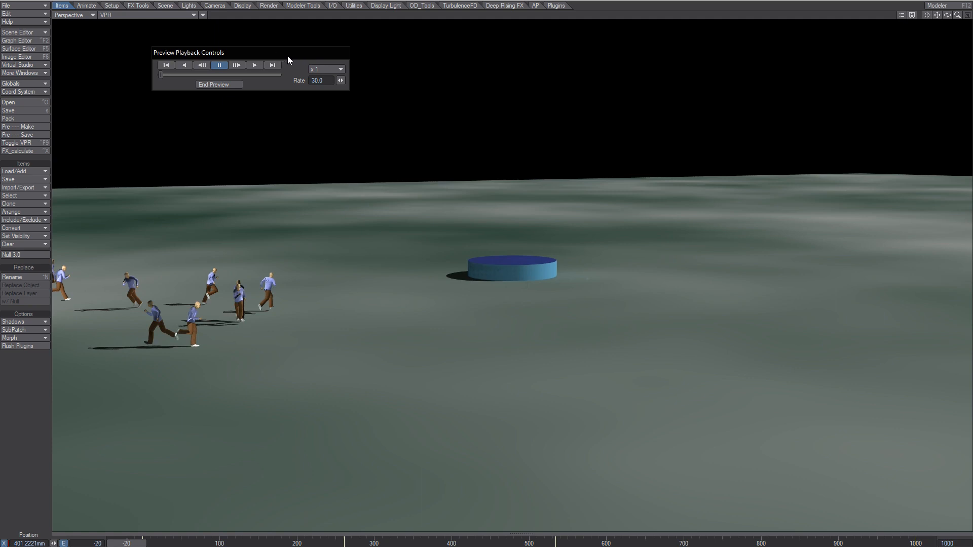
{"action": "mouse_move", "coordinate": [290, 64]}
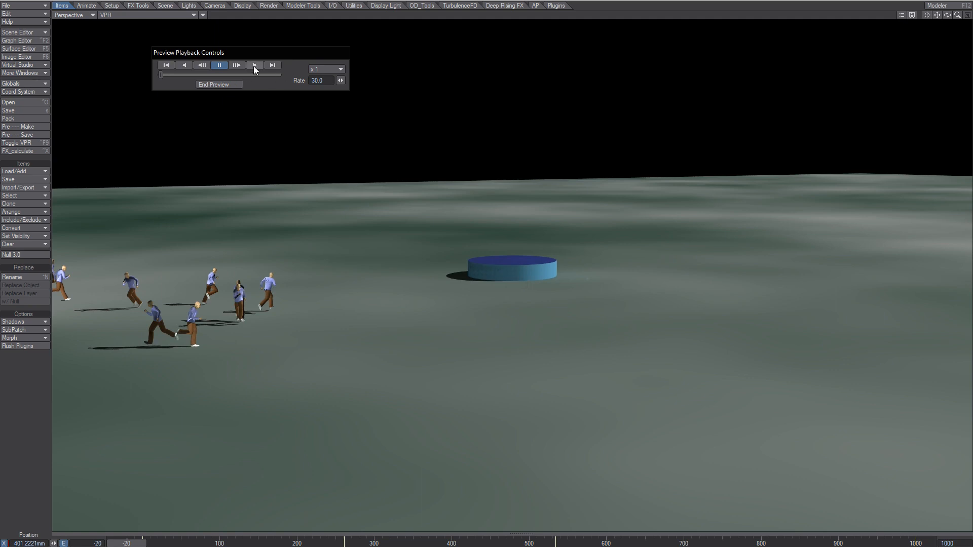
{"action": "left_click", "coordinate": [254, 65]}
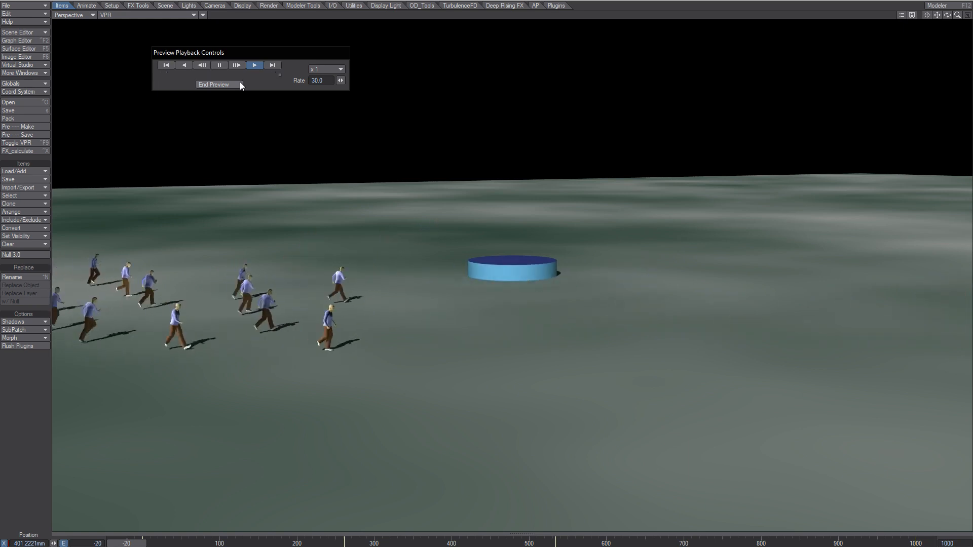
{"action": "left_click", "coordinate": [254, 65]}
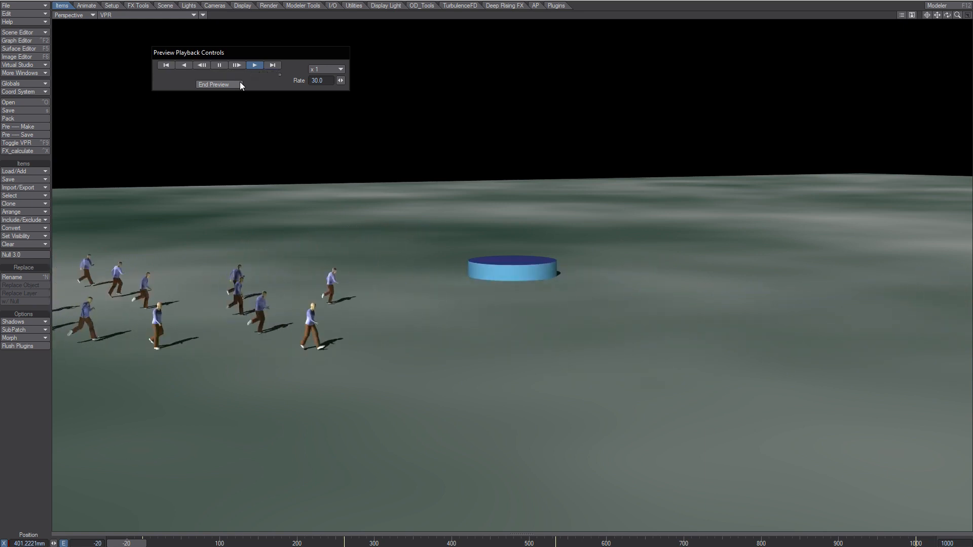
{"action": "left_click", "coordinate": [254, 65]}
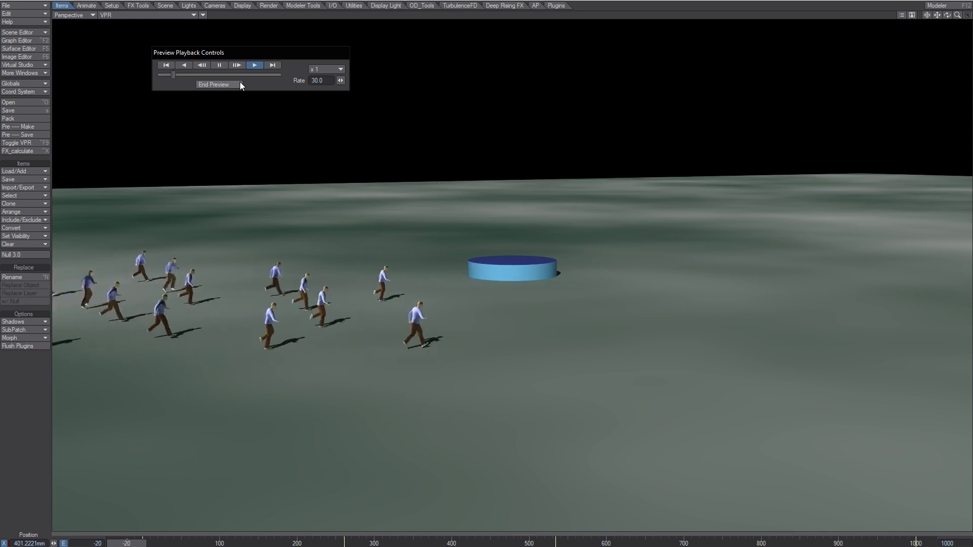
{"action": "left_click", "coordinate": [255, 65]}
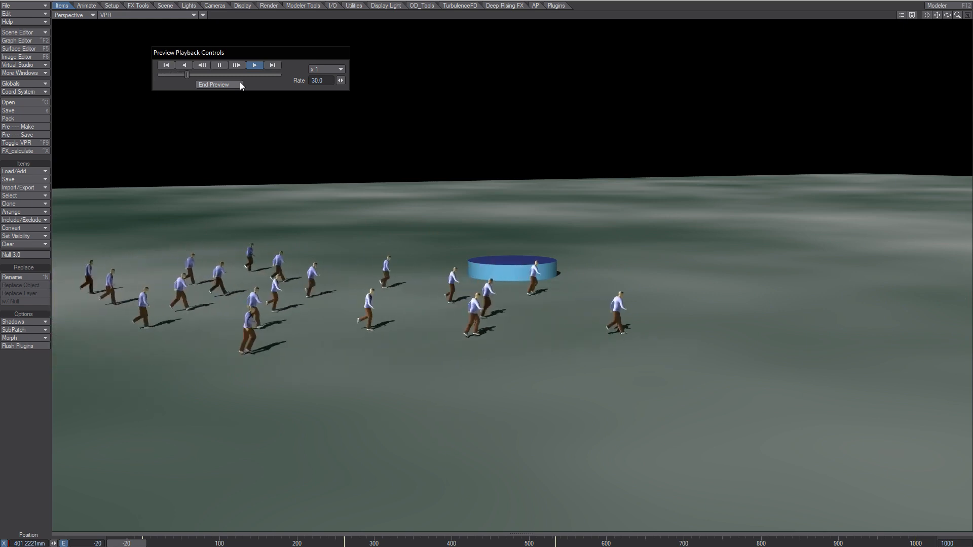